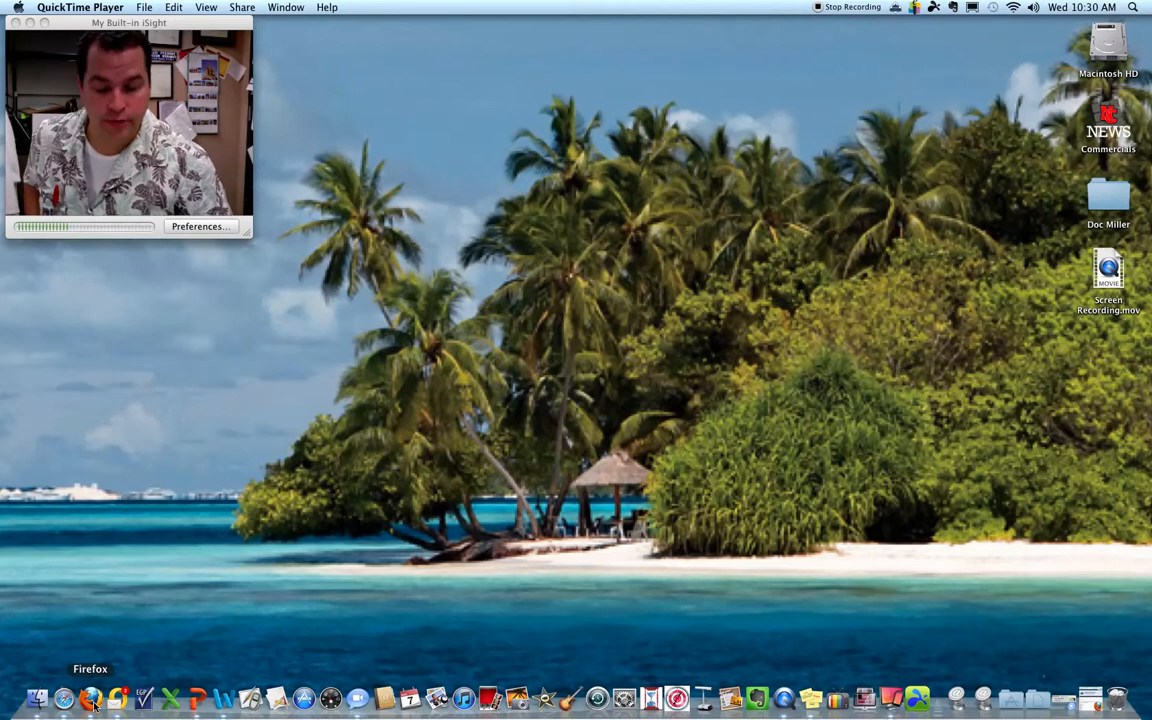
# - Launch Firefox from the Dock to show the district's IPTV channel page
pyautogui.click(97, 693)
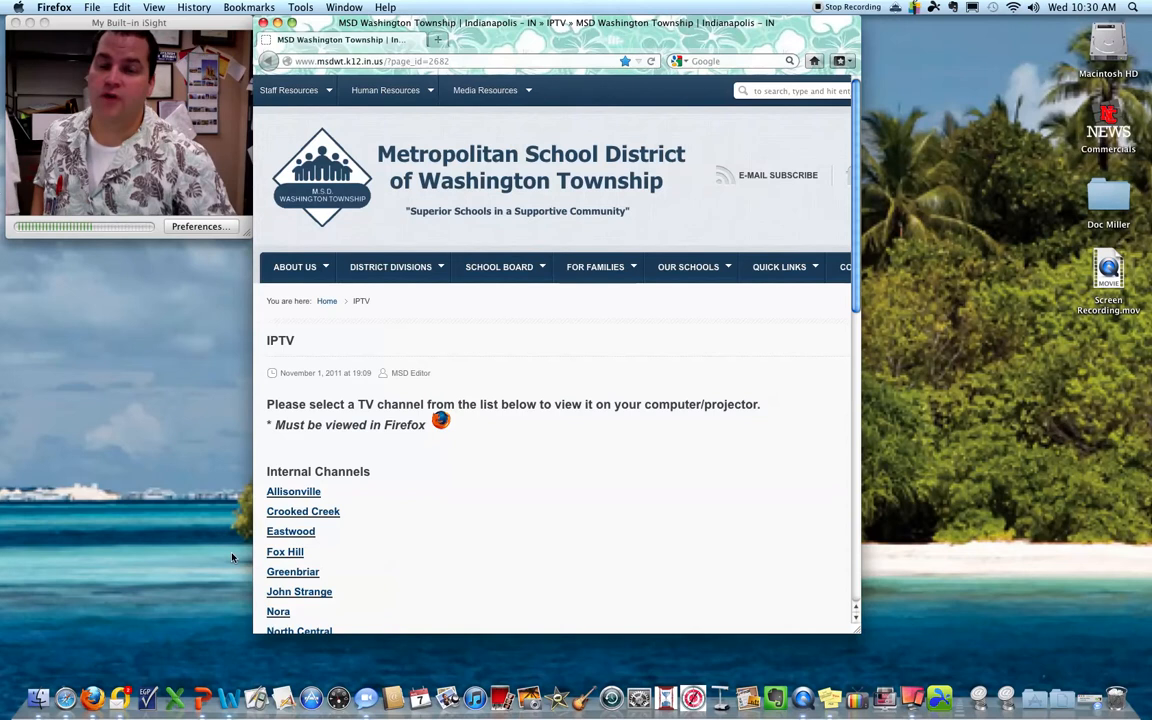
# - Select the IPTV page address, then scroll down to the ESPN and Weather channels
pyautogui.click(390, 266)
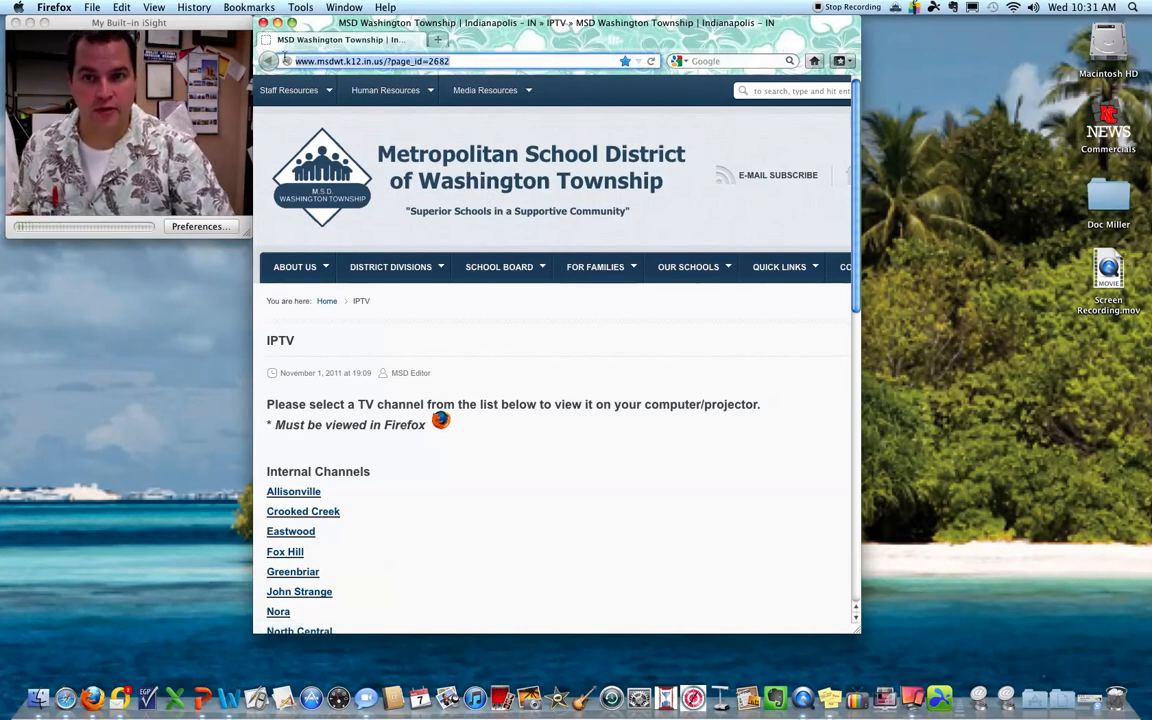
pyautogui.click(489, 90)
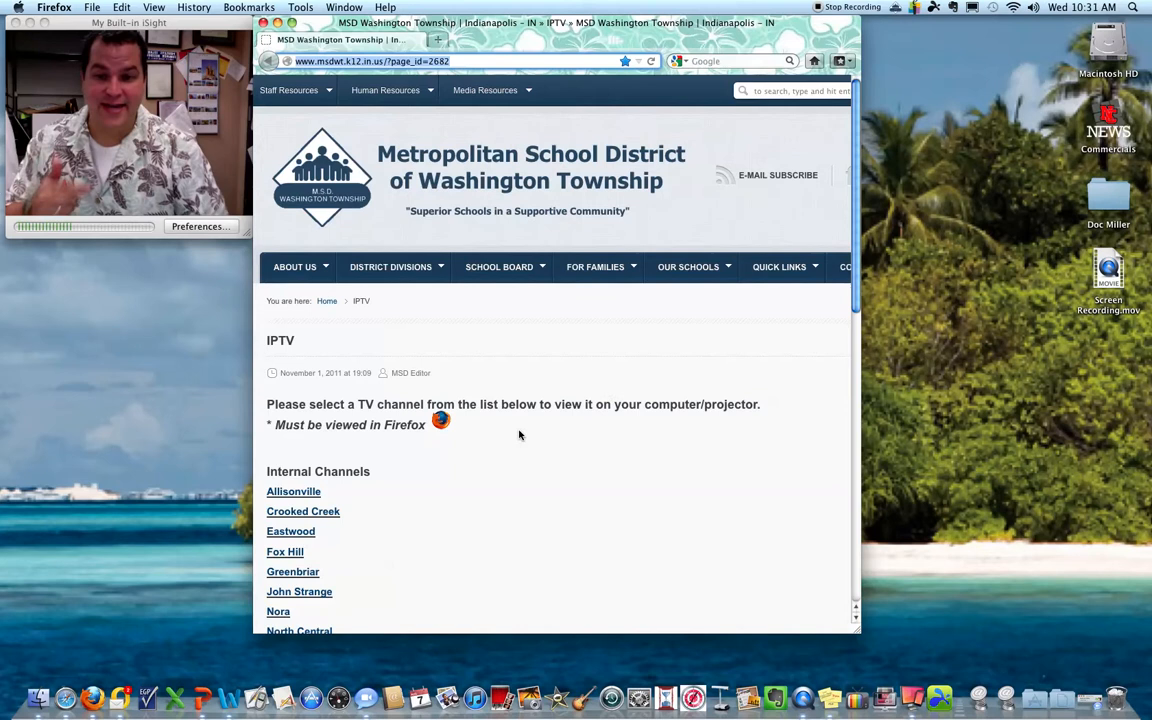
pyautogui.scroll(-3)
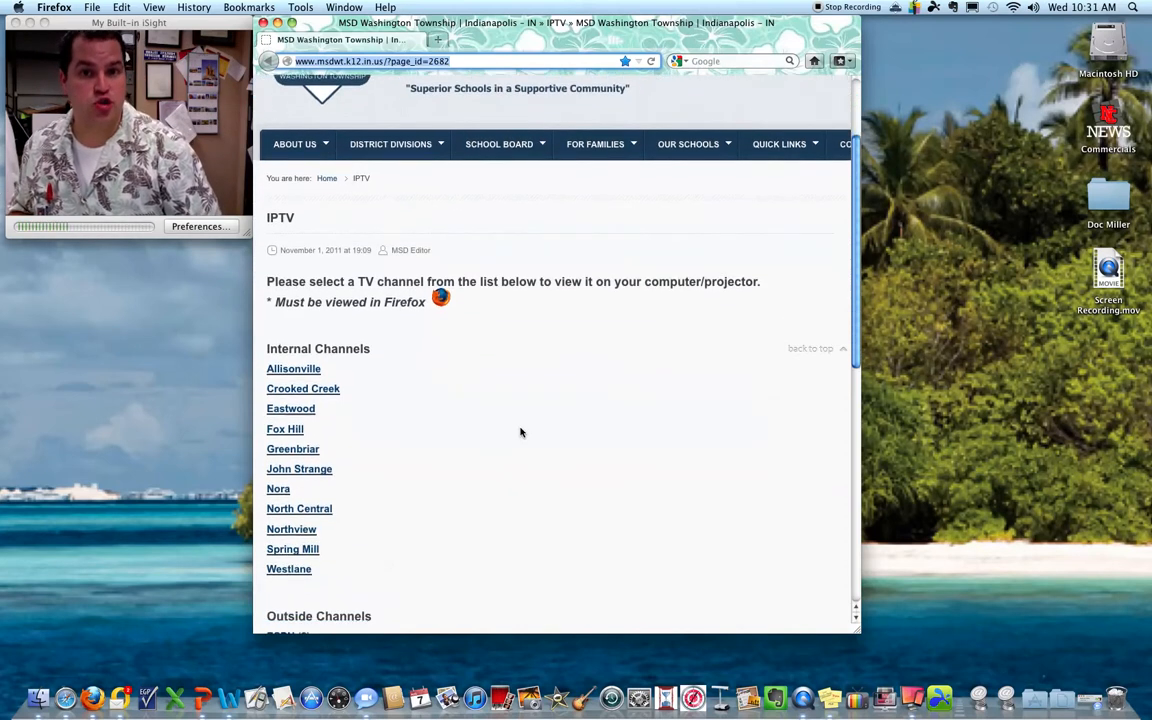
pyautogui.scroll(-3)
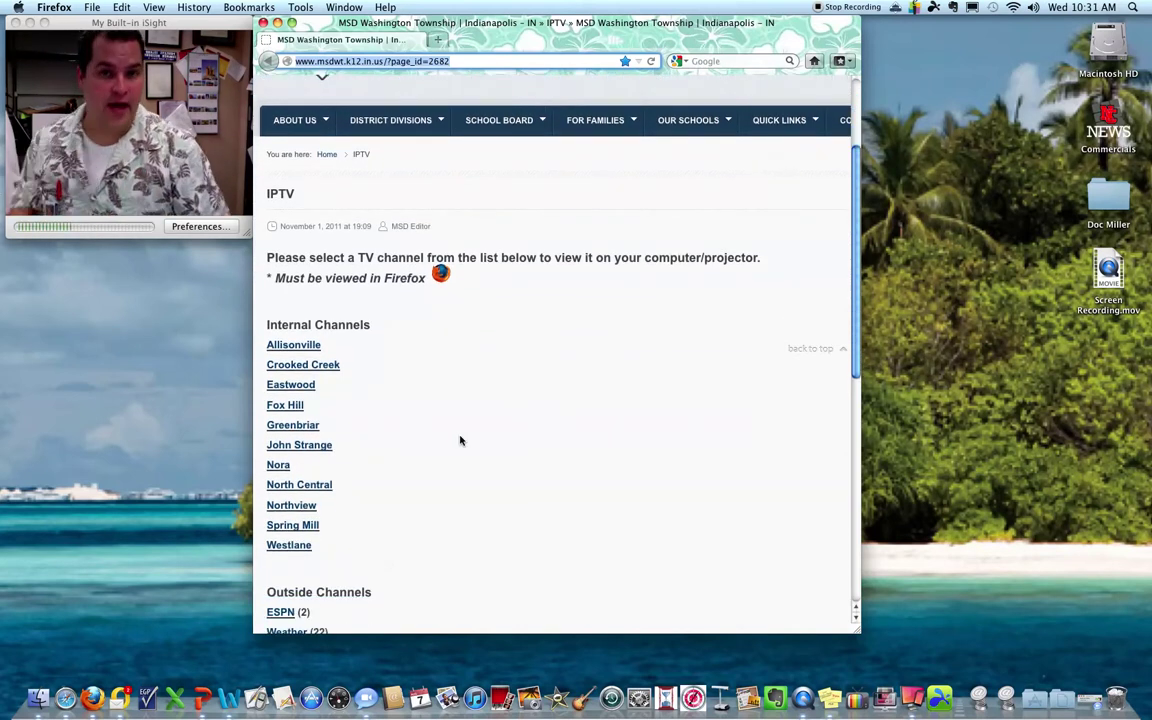
pyautogui.moveTo(299, 485)
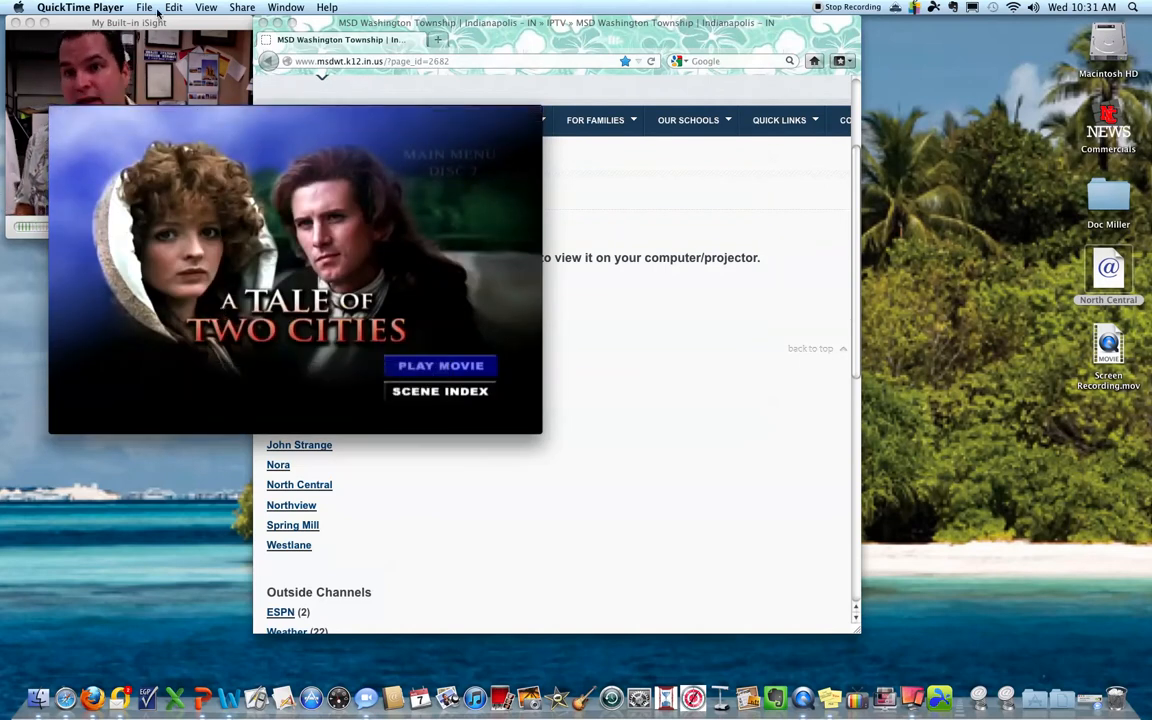
# - Open QuickTime Player's View menu for the North Central stream's full-screen options
pyautogui.click(206, 7)
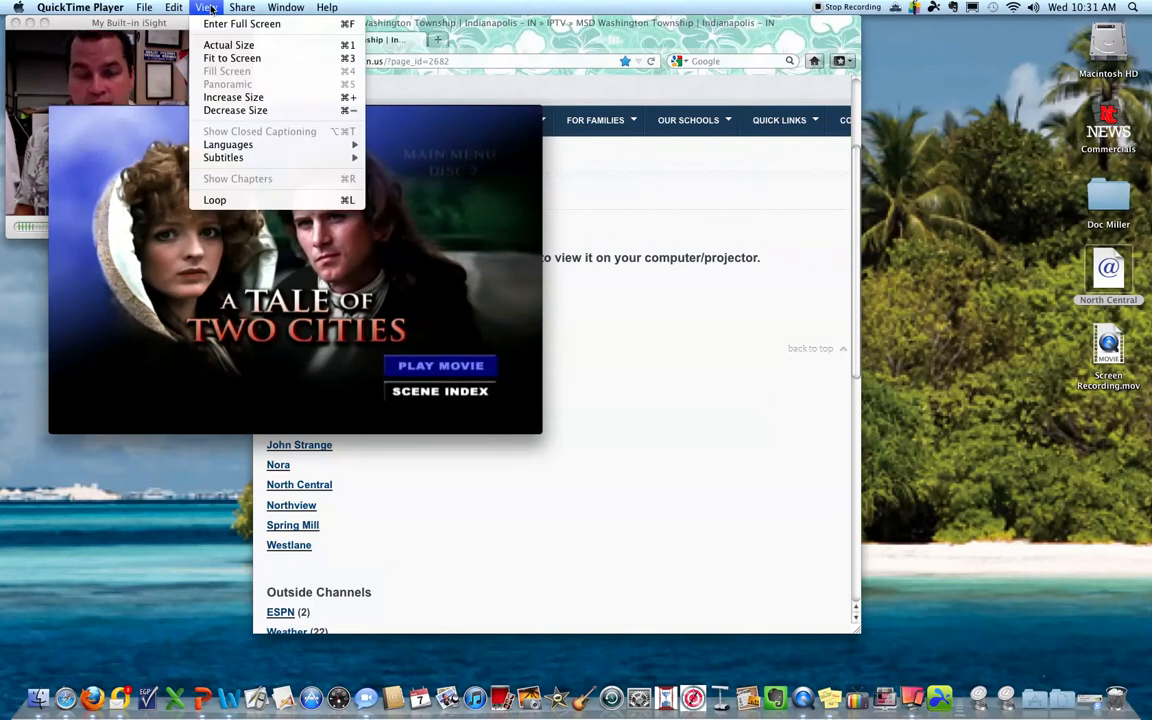
pyautogui.moveTo(241, 24)
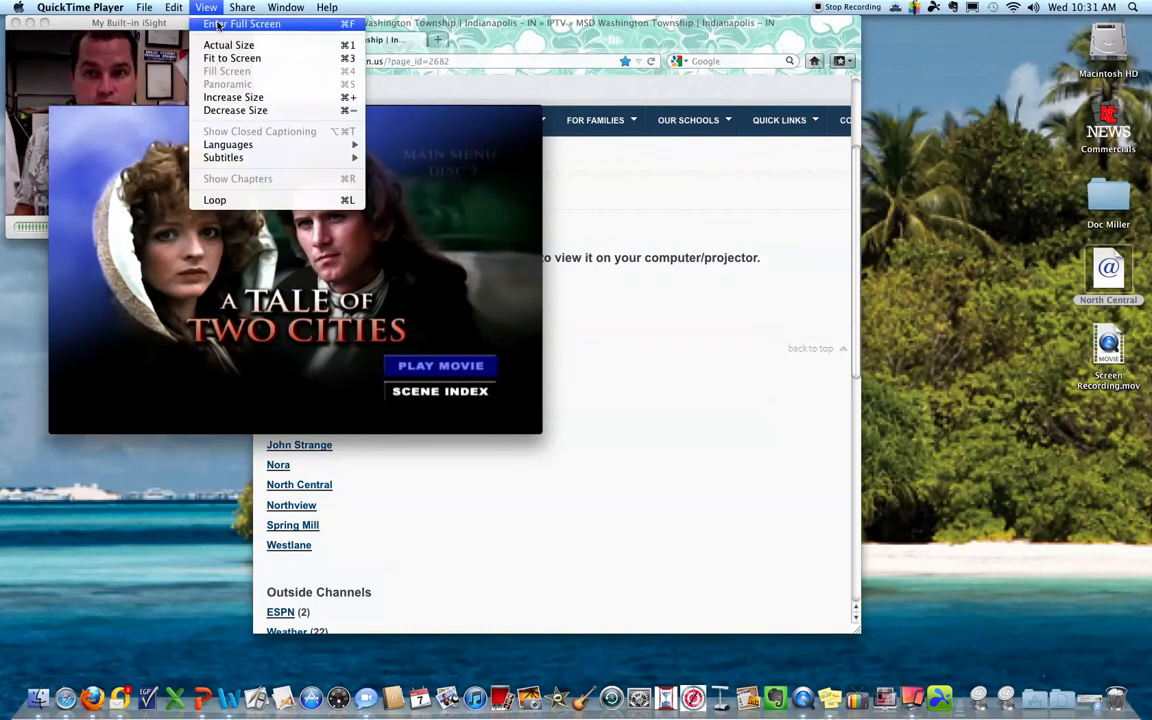